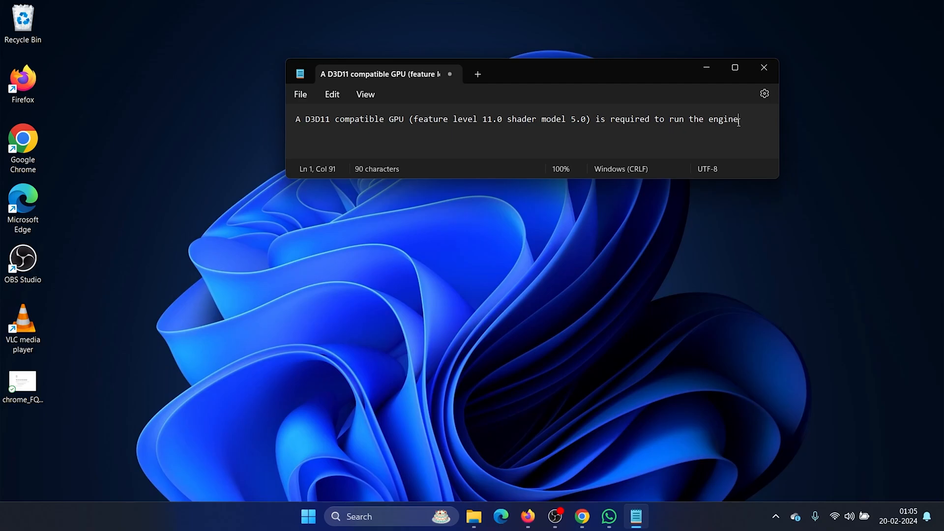
pyautogui.moveTo(551, 367)
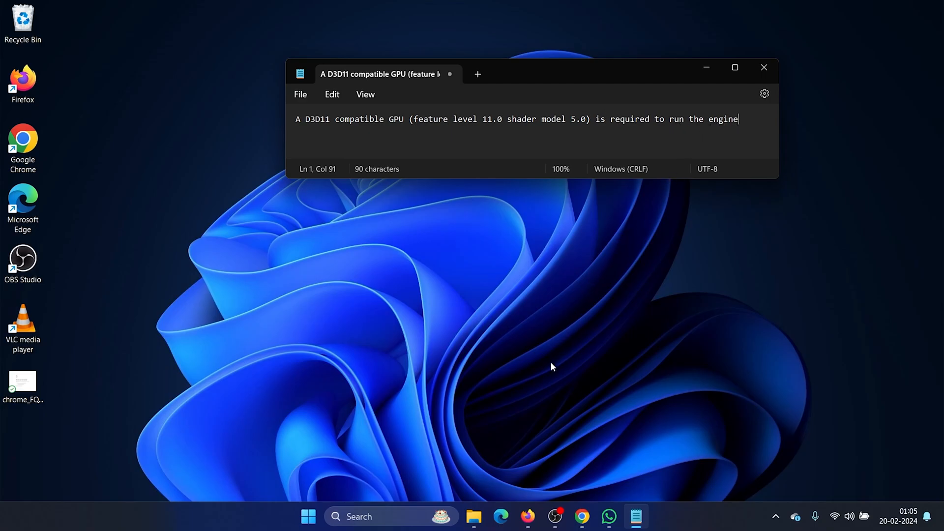
pyautogui.moveTo(446, 490)
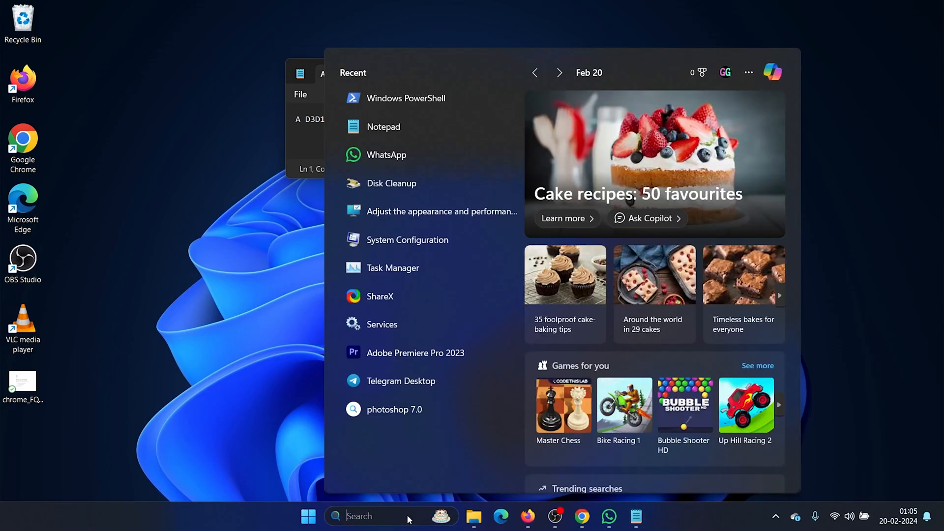
# Step: Search the taskbar for 'device Manager' and launch Device Manager from the best match
pyautogui.write('device Manager')
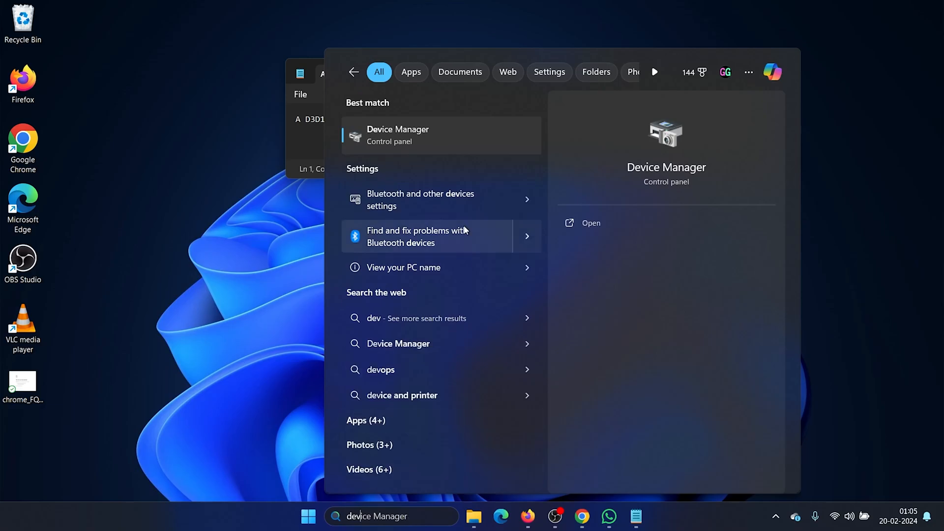
pyautogui.click(397, 134)
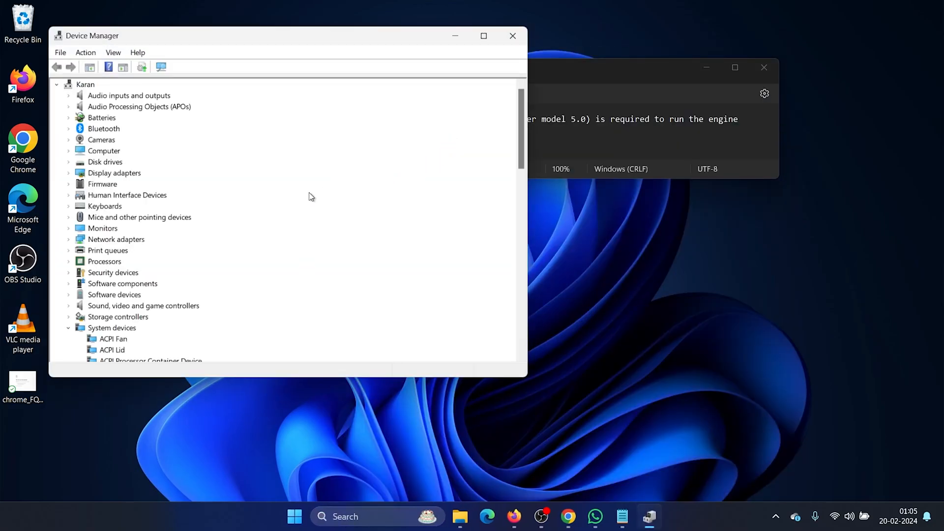
pyautogui.moveTo(68, 174)
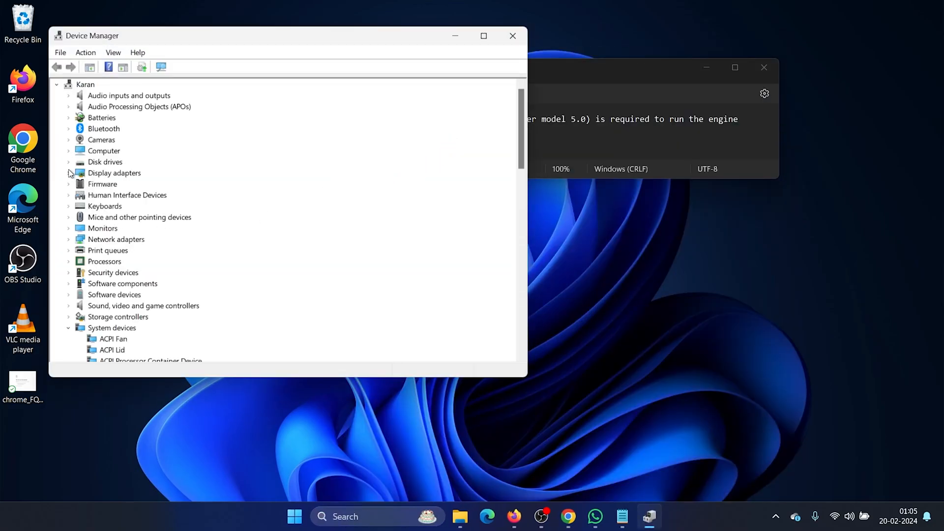
# Step: Search automatically for a newer AMD Radeon driver and dismiss the already-installed message
pyautogui.rightClick(143, 183)
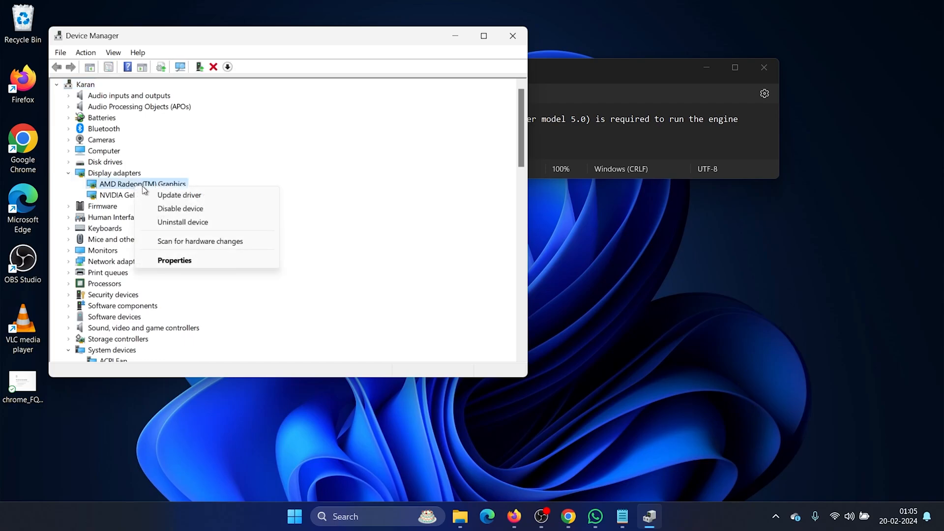
pyautogui.click(179, 194)
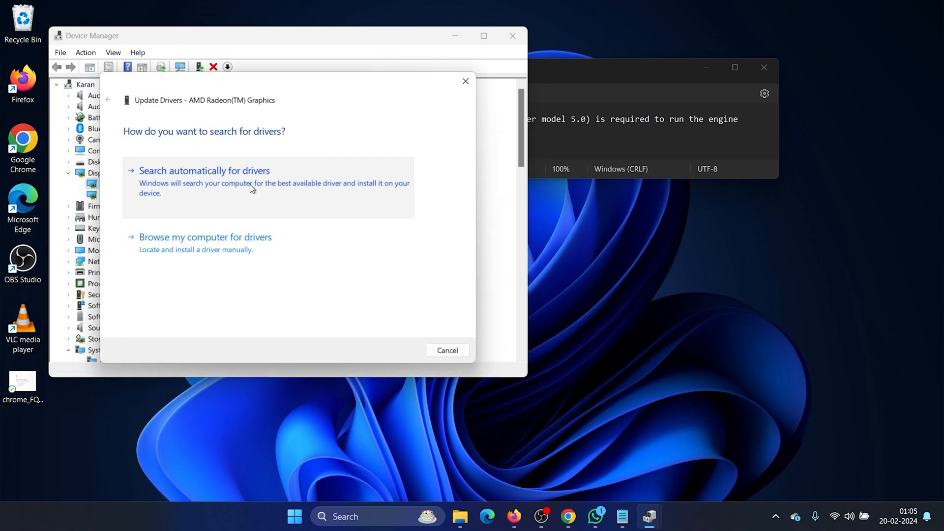
pyautogui.click(204, 171)
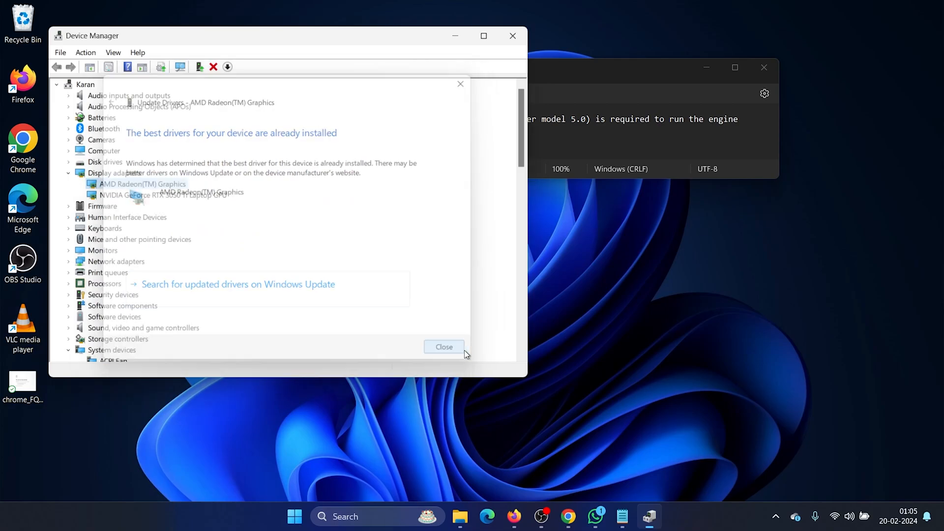
pyautogui.click(443, 347)
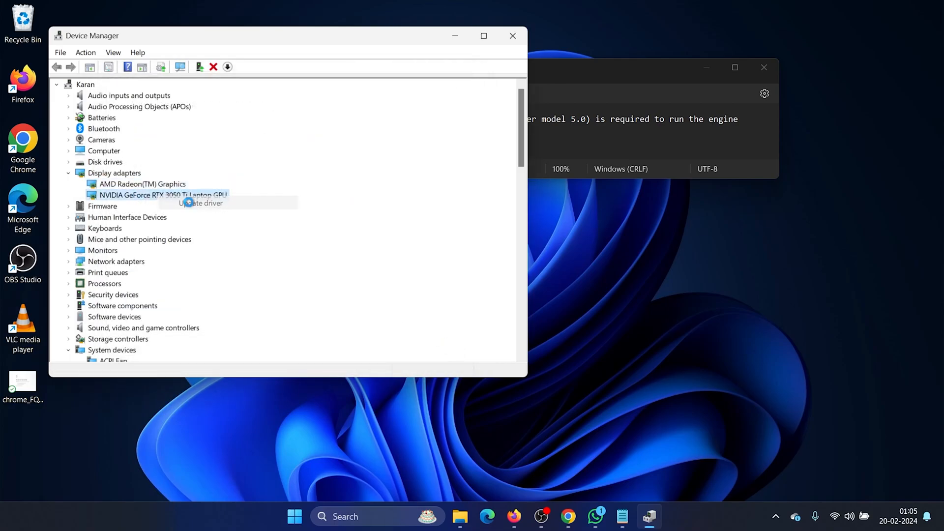
# Step: Search automatically for a newer NVIDIA GeForce driver, dismiss the result, and close Device Manager
pyautogui.click(200, 203)
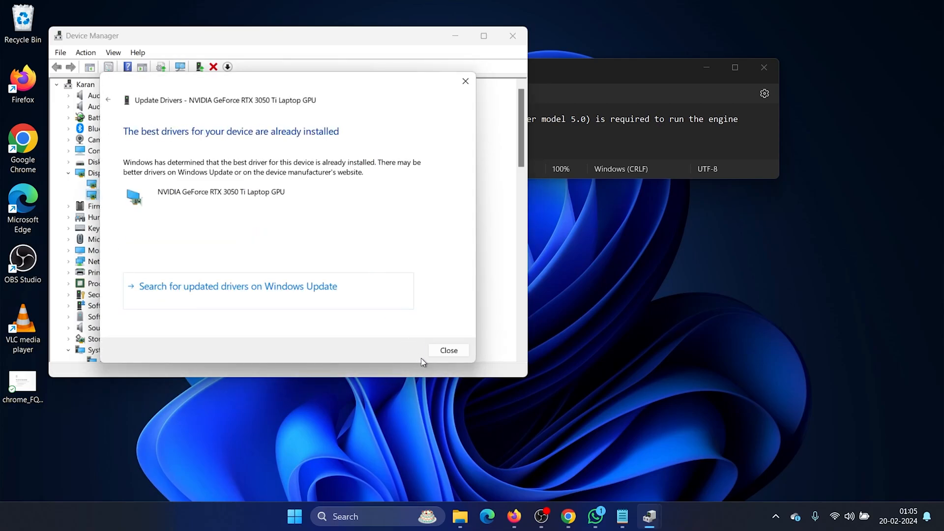
pyautogui.click(448, 349)
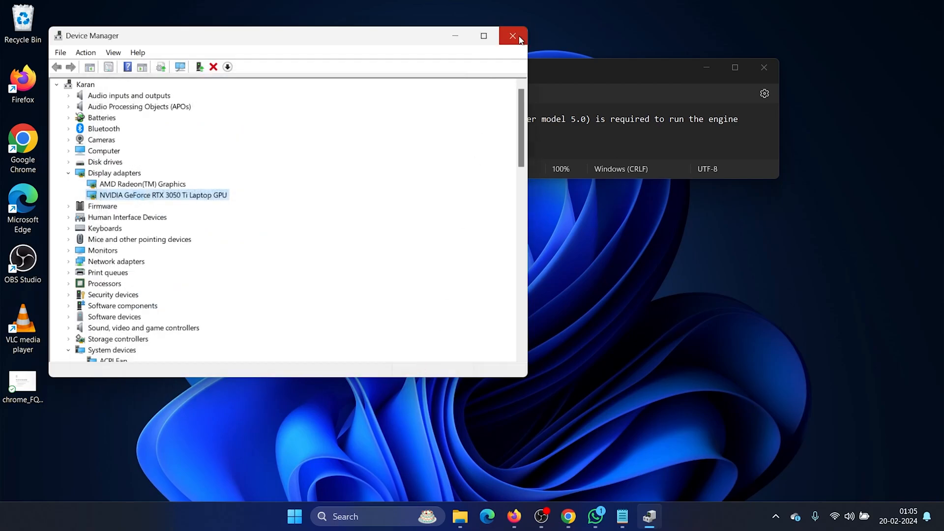
pyautogui.click(512, 36)
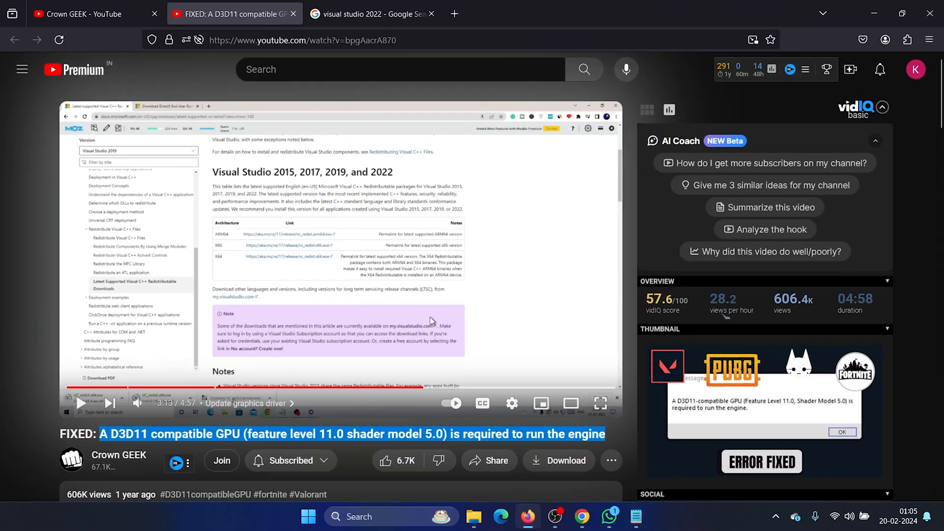
# Step: Open the Visual Studio 2022 IDE search result and download the Community 2022 edition
pyautogui.click(370, 14)
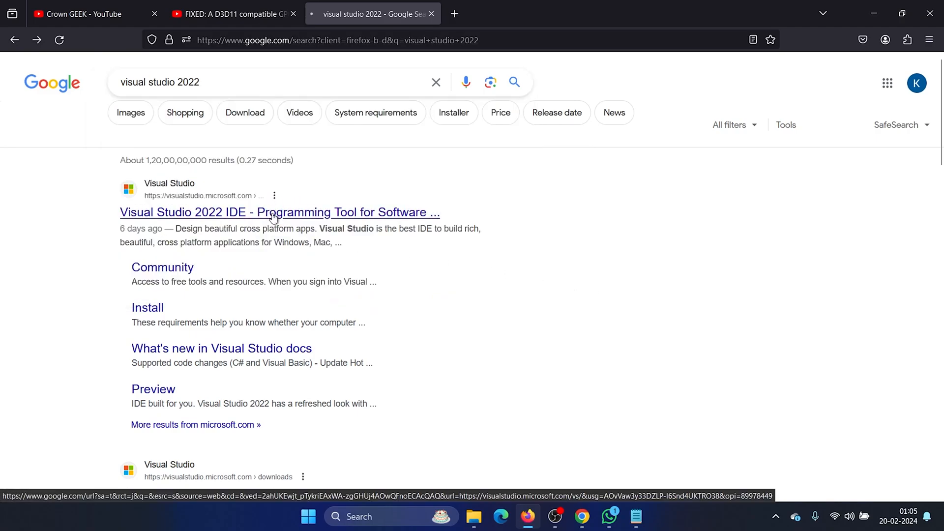
pyautogui.click(279, 212)
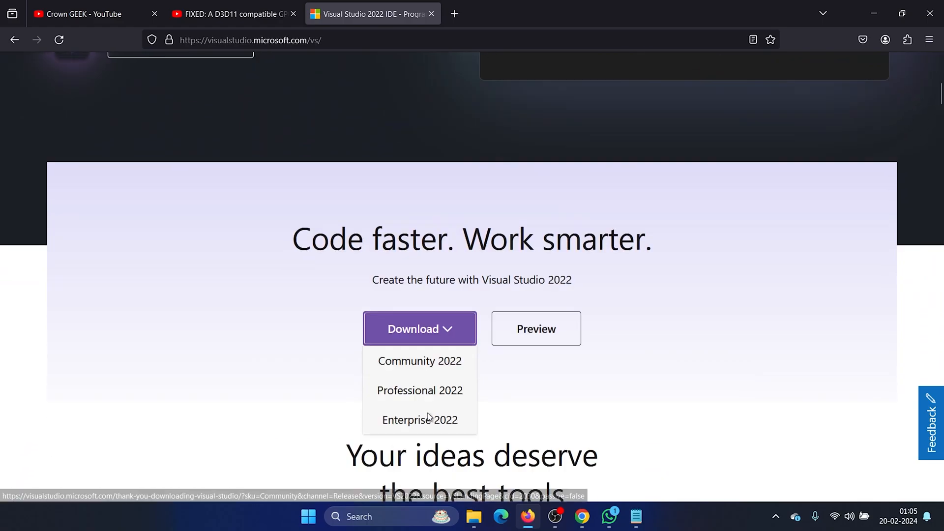
pyautogui.click(419, 361)
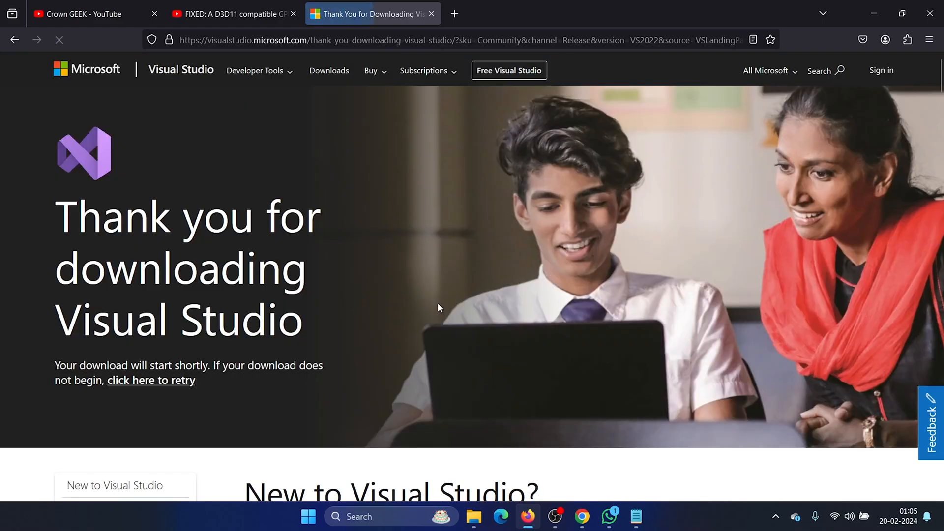
# Step: Accept the Visual Studio Installer terms, then start typing 'nvi' into Firefox's address bar
pyautogui.scroll(-3)
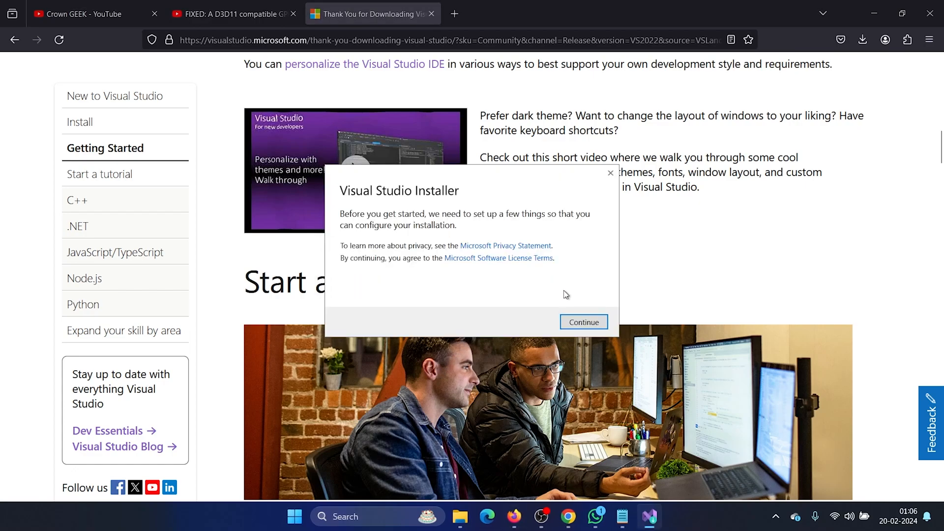
pyautogui.click(582, 321)
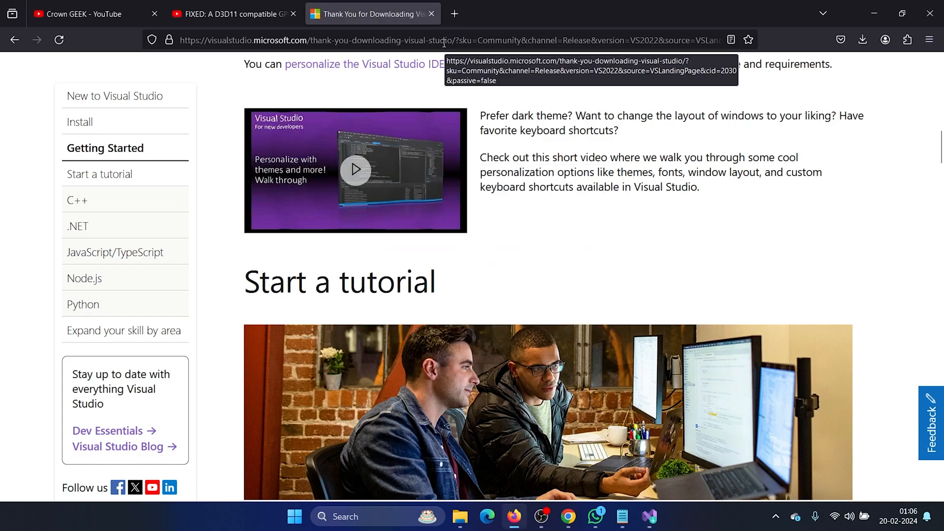
pyautogui.moveTo(456, 58)
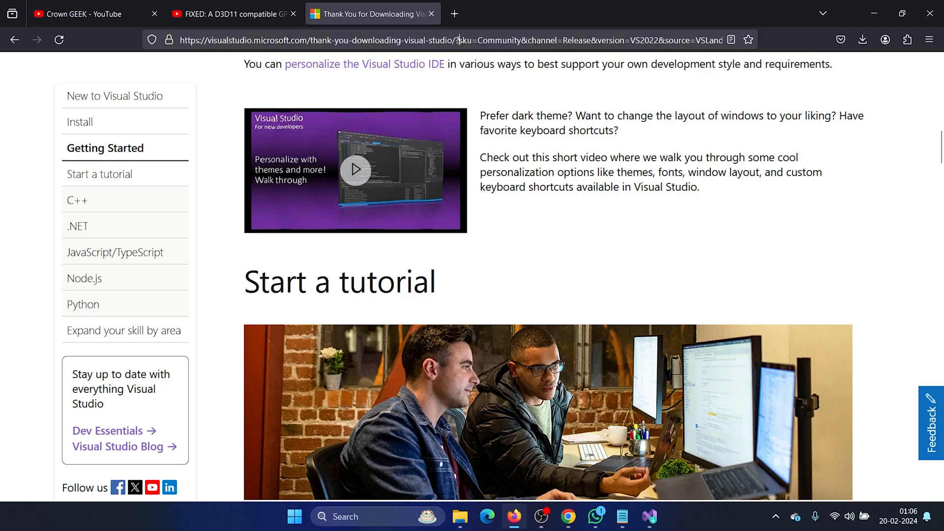
pyautogui.write('nvidia driver')
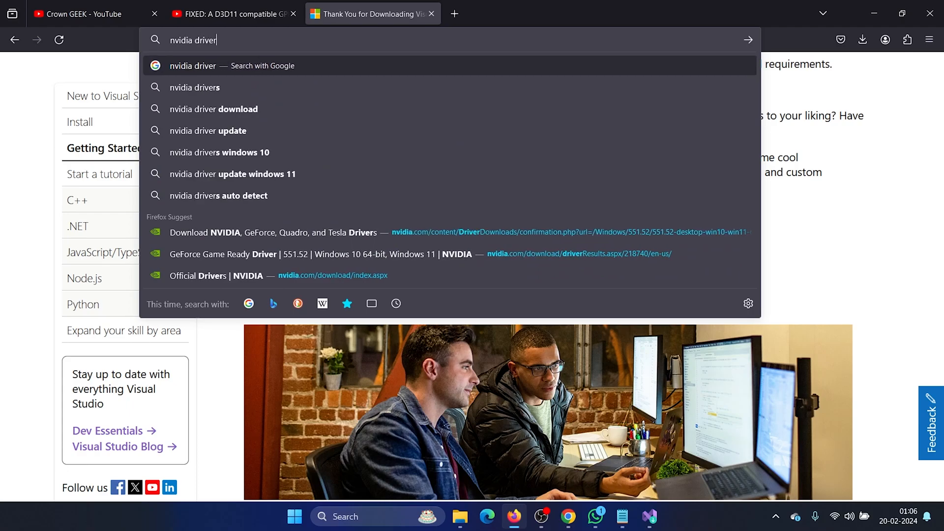
# Step: Choose the 'nvidia drivers' suggestion and open the NVIDIA Driver Downloads result
pyautogui.click(193, 88)
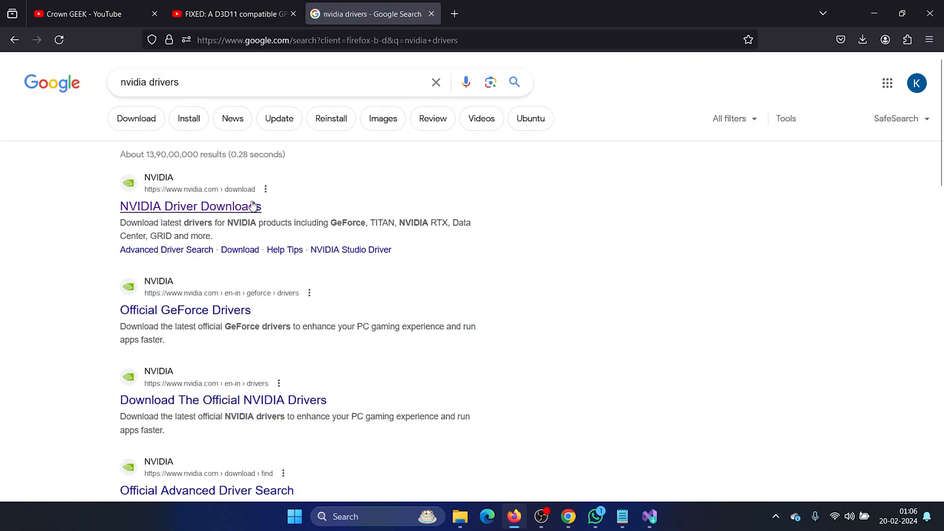
pyautogui.click(190, 206)
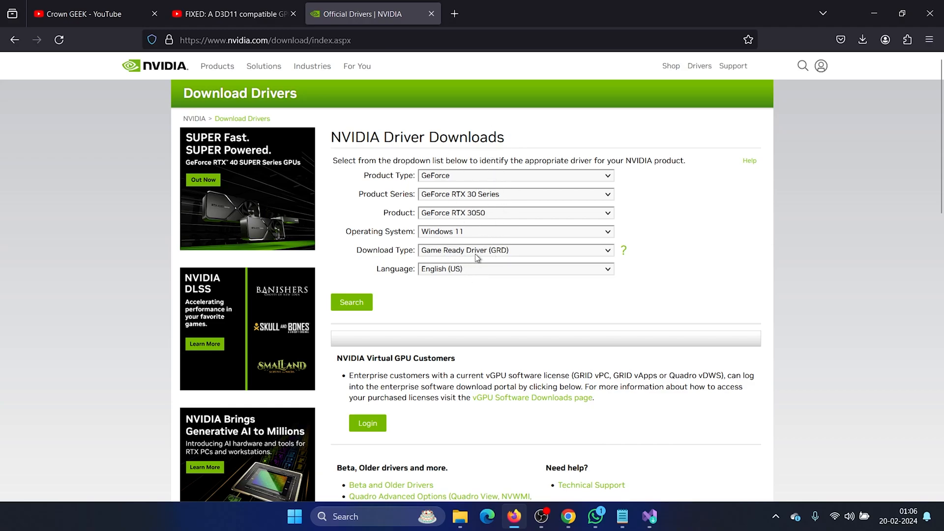
pyautogui.moveTo(482, 215)
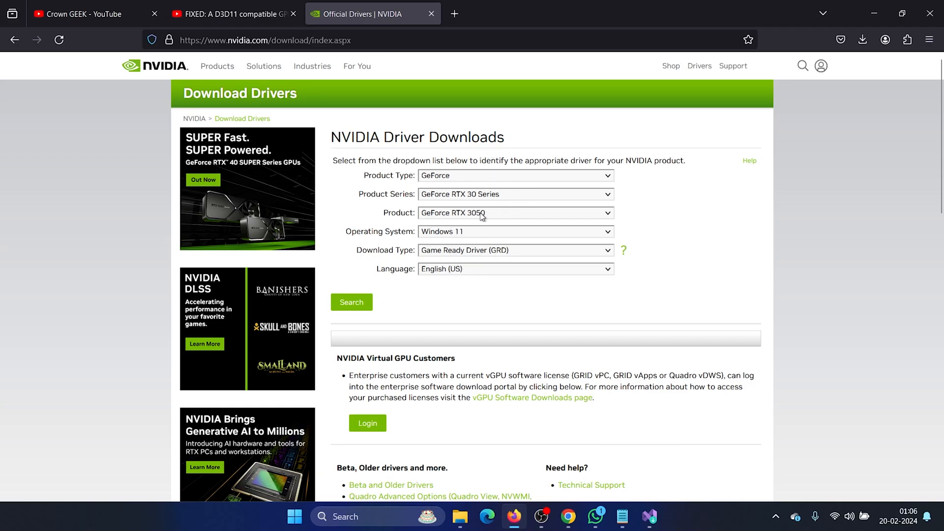
# Step: Search drivers for GeForce RTX 3050 on Windows 11 and download Game Ready Driver 551.52
pyautogui.click(351, 301)
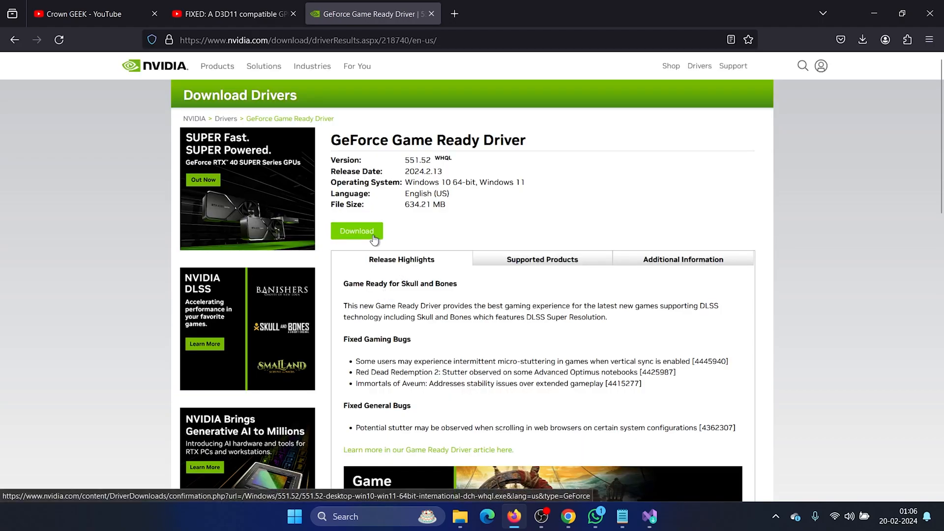
pyautogui.click(356, 230)
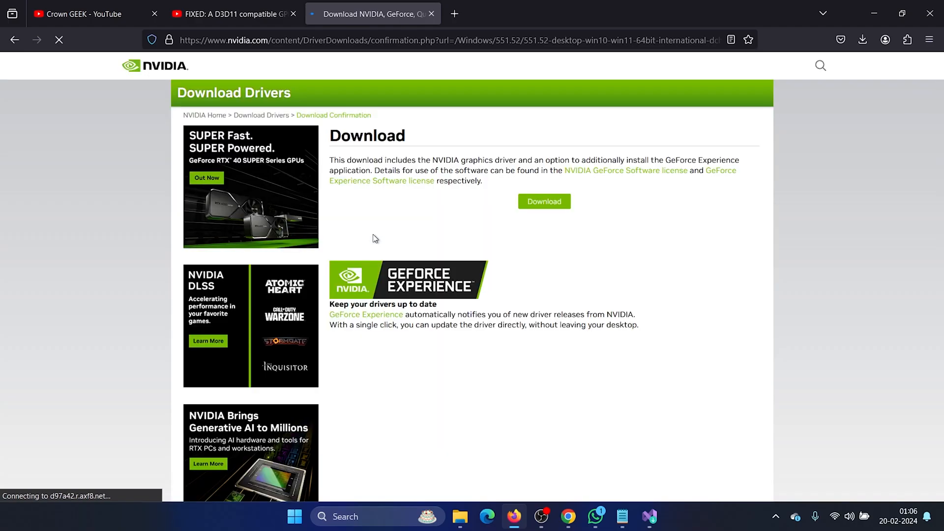